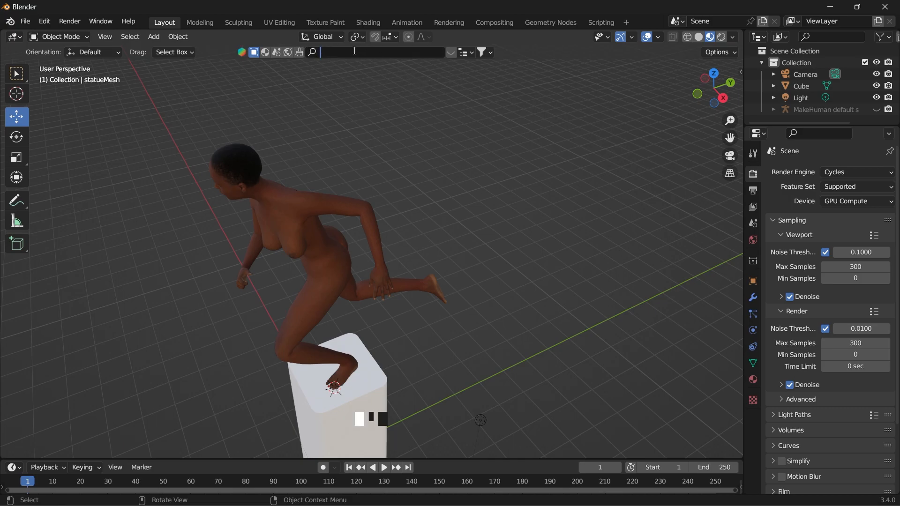
# - Find 'marble' in BlenderKit and apply a white marble material to the statue
pyautogui.write('marble')
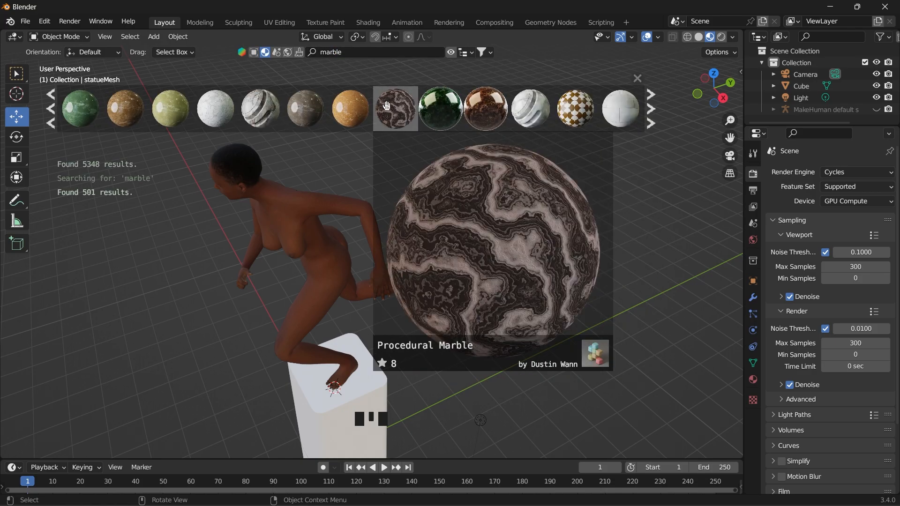
pyautogui.click(396, 109)
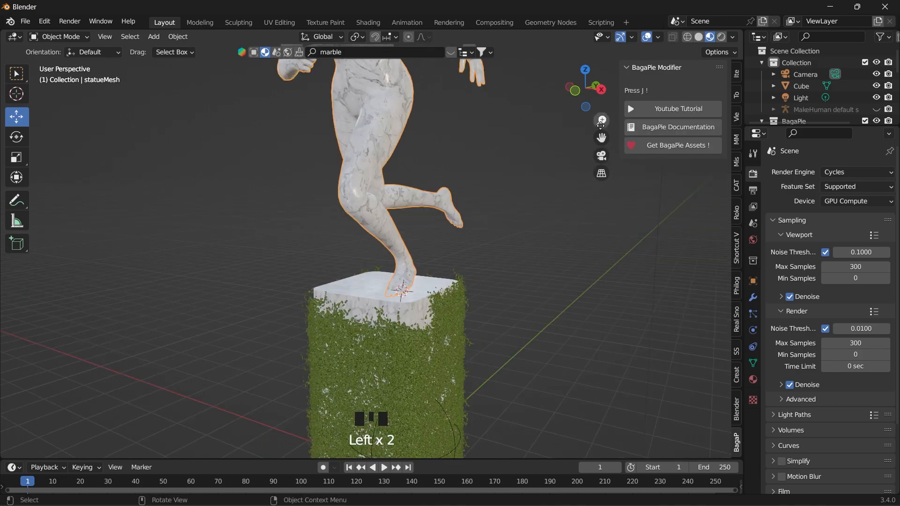
# - Place a long cube across the statue's arms and display it as Wire only
pyautogui.click(829, 172)
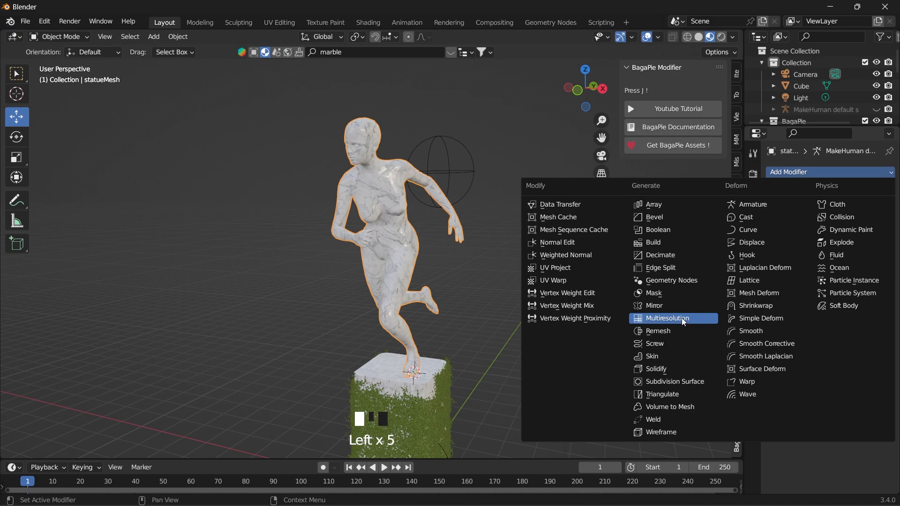
pyautogui.click(653, 230)
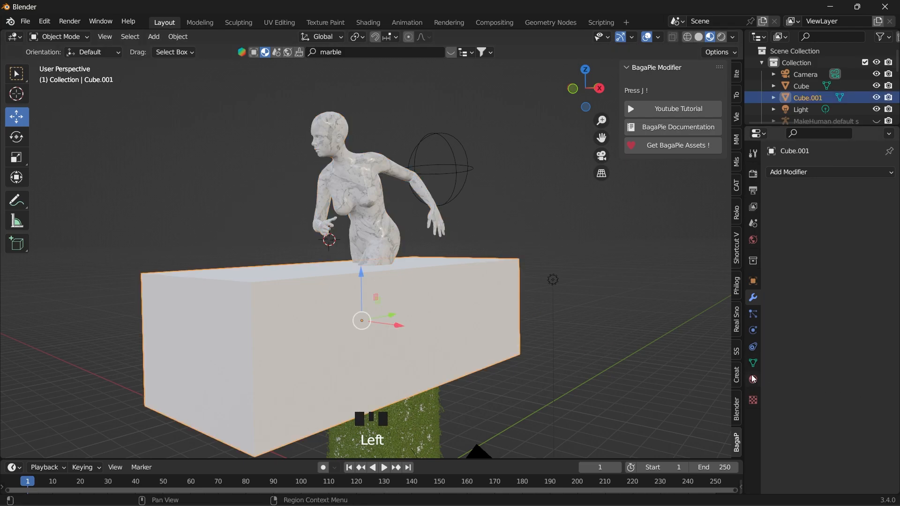
pyautogui.scroll(-3)
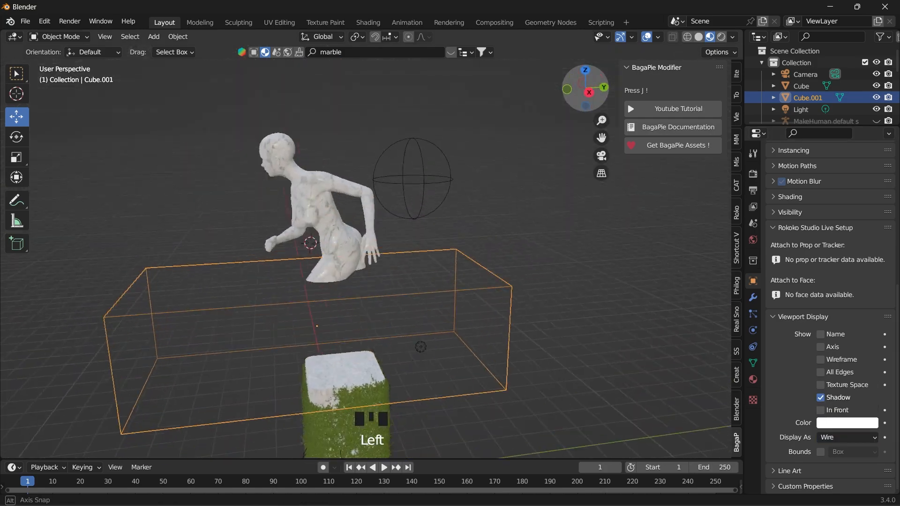
# - Subdivide the cutter box with 6 cuts and fractal 0.89 into a jagged wireframe chunk
pyautogui.press('Tab')
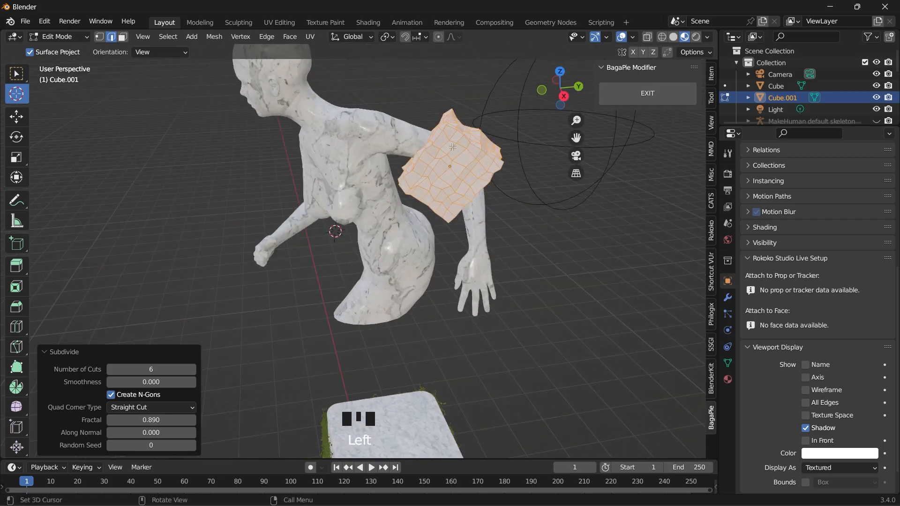
pyautogui.press('Tab')
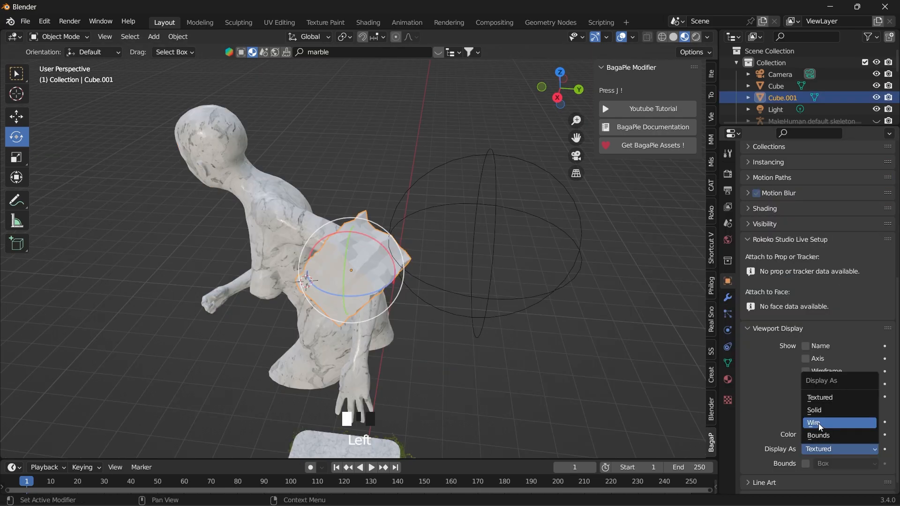
pyautogui.click(814, 423)
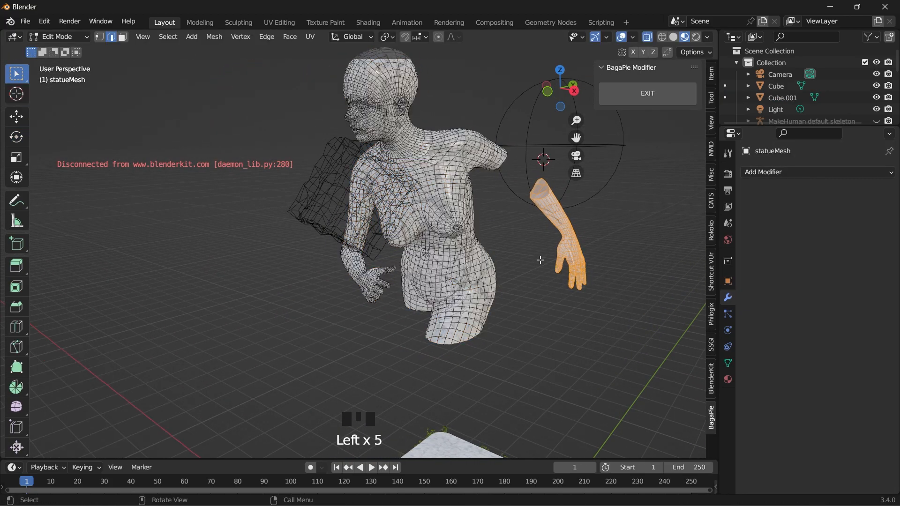
# - Delete the forearm geometry and Boolean-cut the arms with the jagged box, leaving broken stumps
pyautogui.press('X')
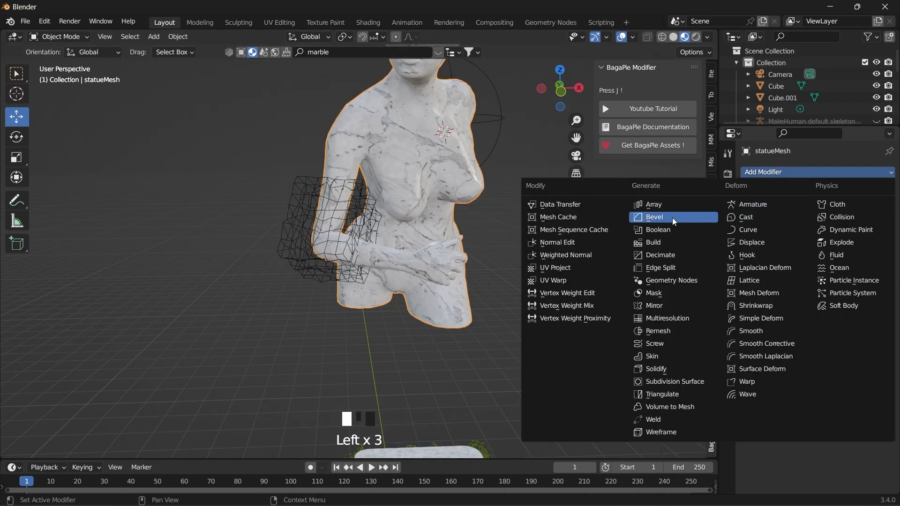
pyautogui.click(655, 230)
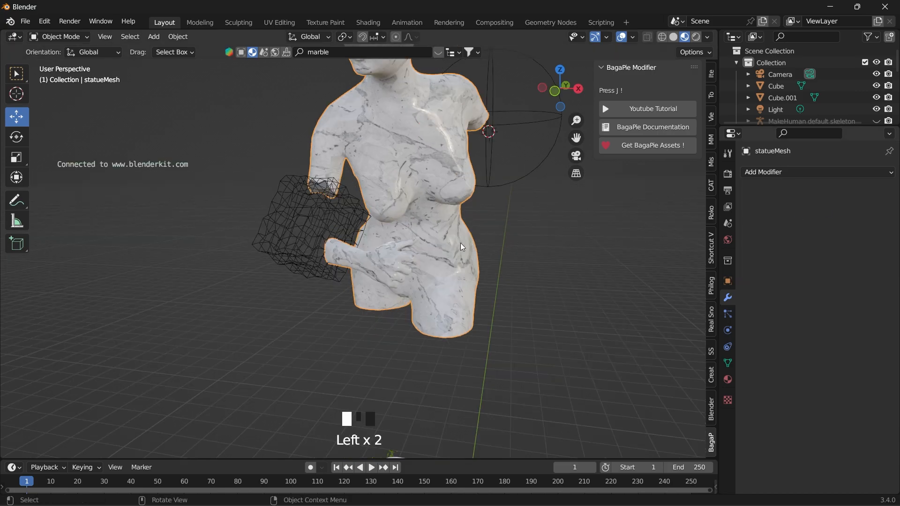
pyautogui.press('Tab')
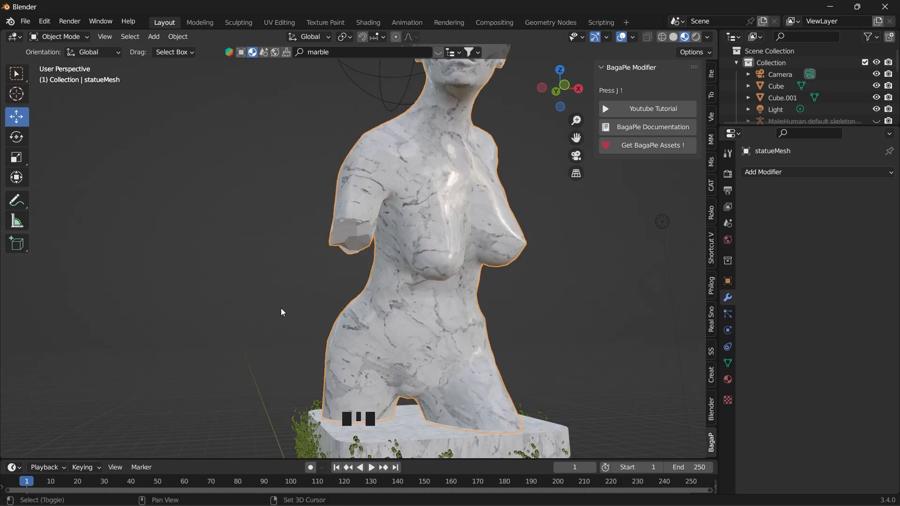
# - Add a thin cylinder rod into one arm stump and duplicate it for the other stump
pyautogui.click(153, 37)
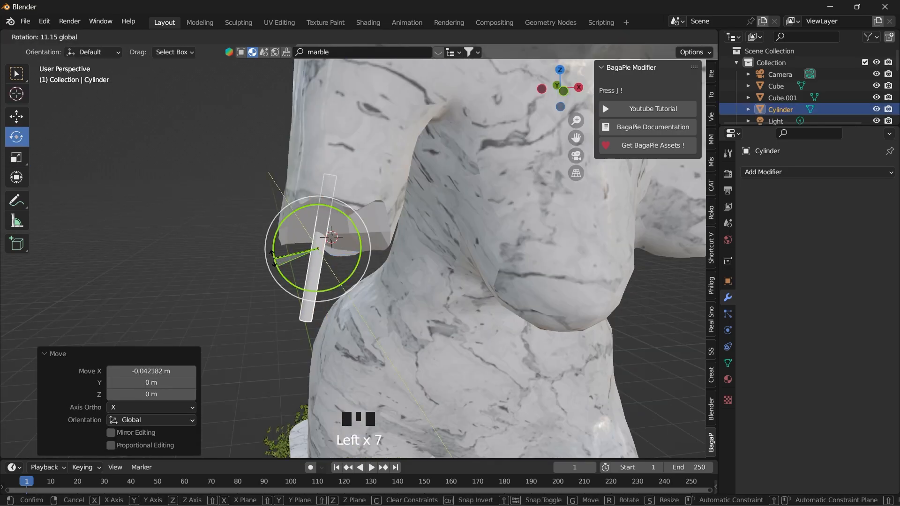
pyautogui.rightClick(331, 234)
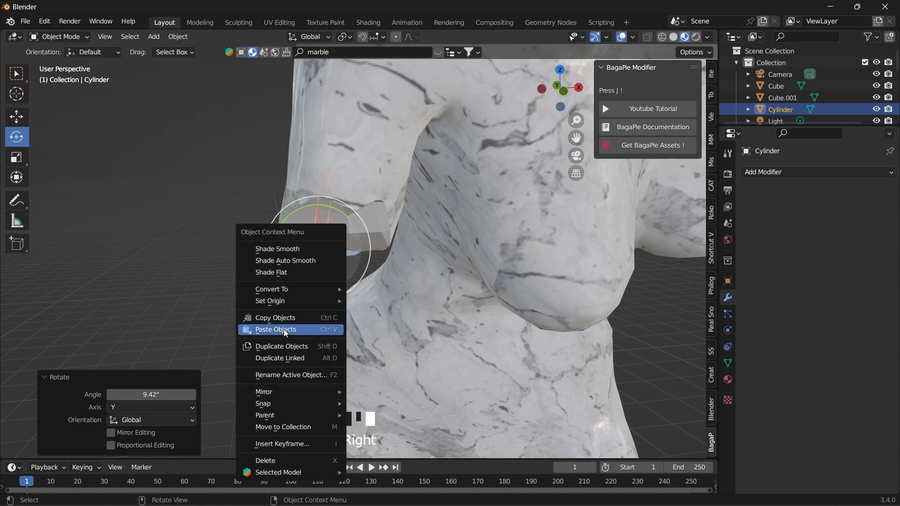
pyautogui.click(275, 330)
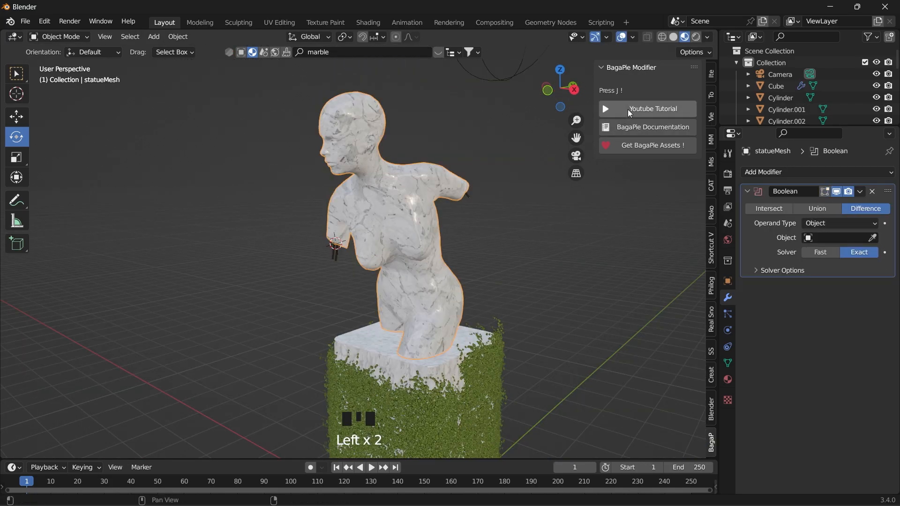
# - Grow BagaPie ivy on the statue with Density 40, Resolution 50 and Surface Offset -0.04
pyautogui.press('J')
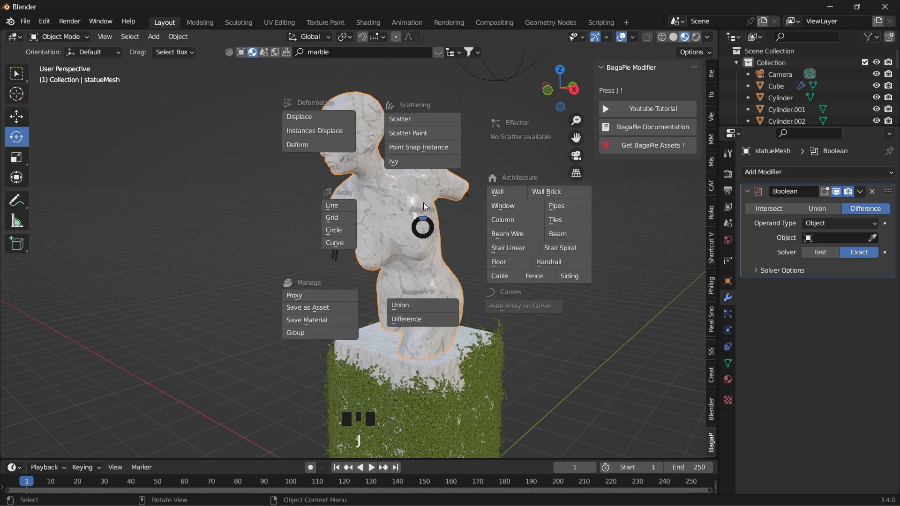
pyautogui.moveTo(416, 164)
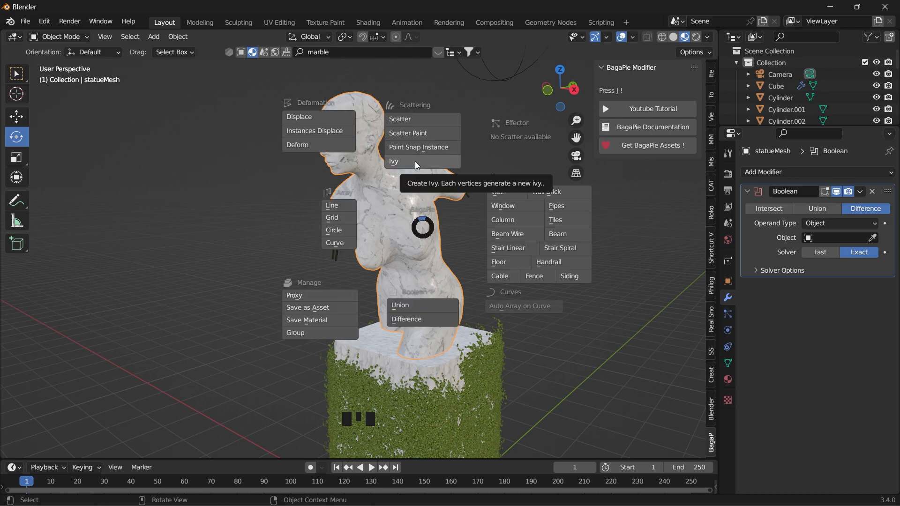
pyautogui.click(394, 161)
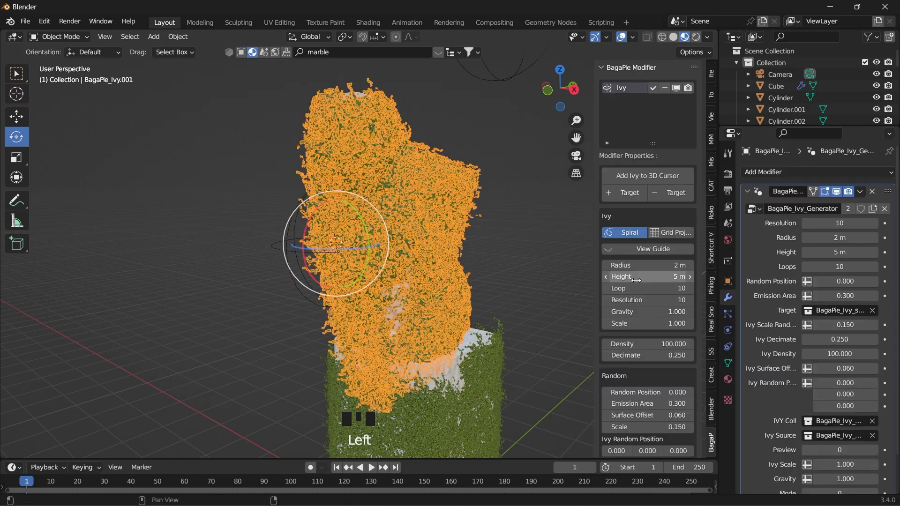
pyautogui.moveTo(647, 343); pyautogui.dragTo(626, 343)
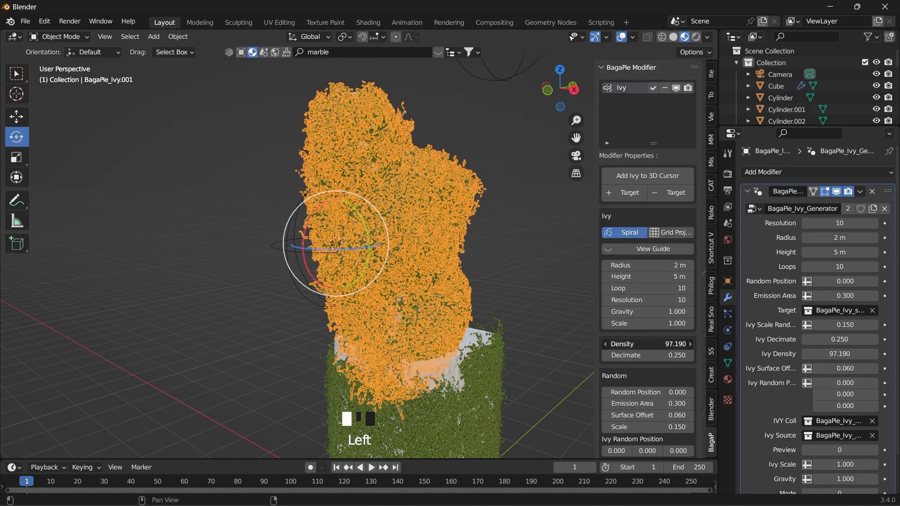
pyautogui.moveTo(647, 343); pyautogui.dragTo(609, 343)
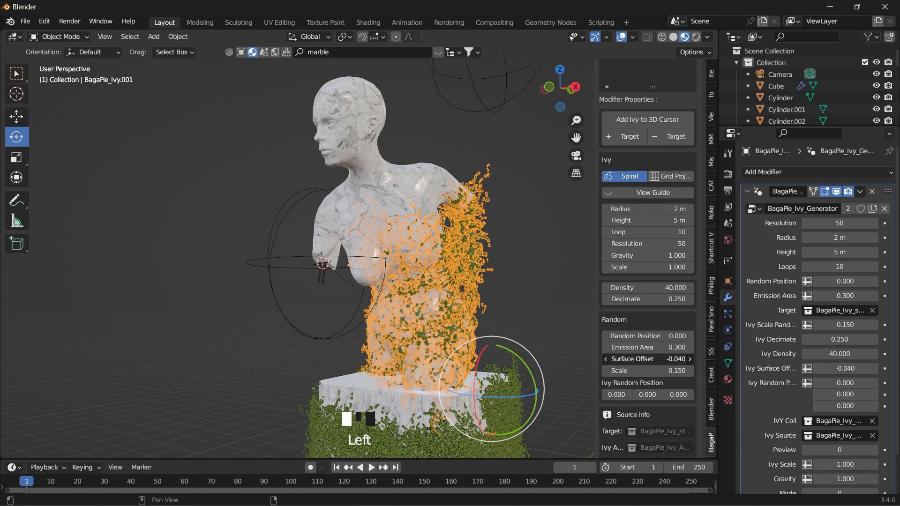
pyautogui.scroll(-3)
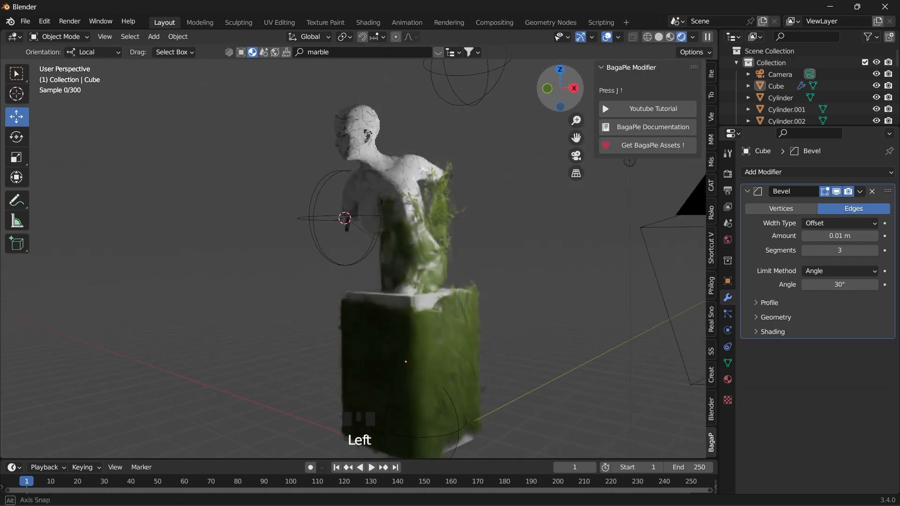
# - Enable the lighting add-on in Preferences and add a 3 Point Lights rig around the statue
pyautogui.click(44, 21)
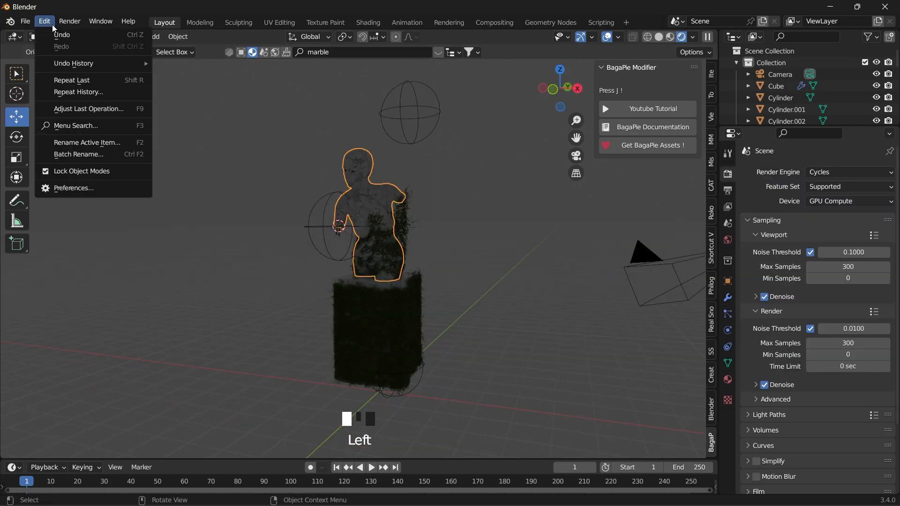
pyautogui.click(73, 188)
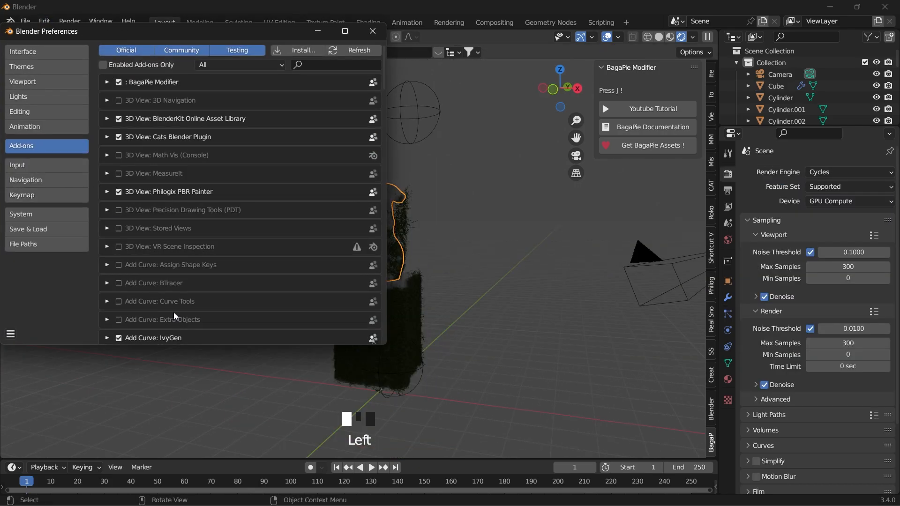
pyautogui.write('light')
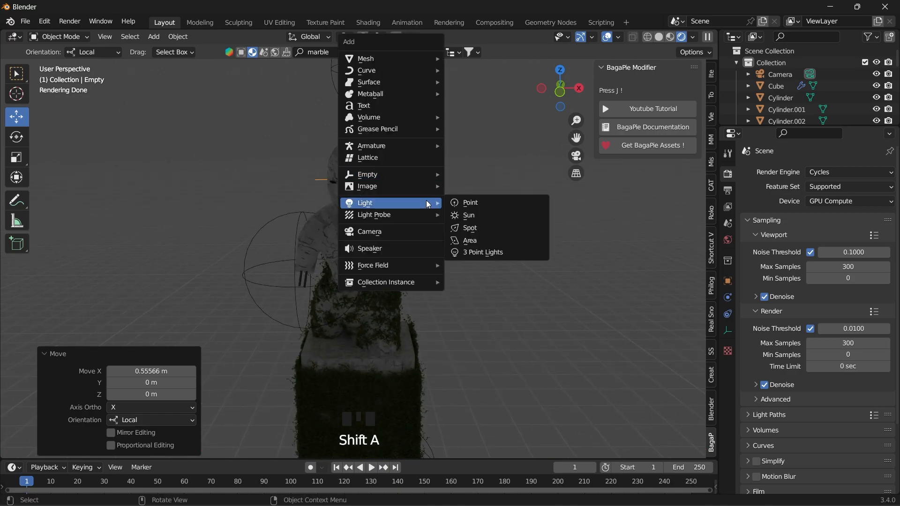
pyautogui.click(483, 253)
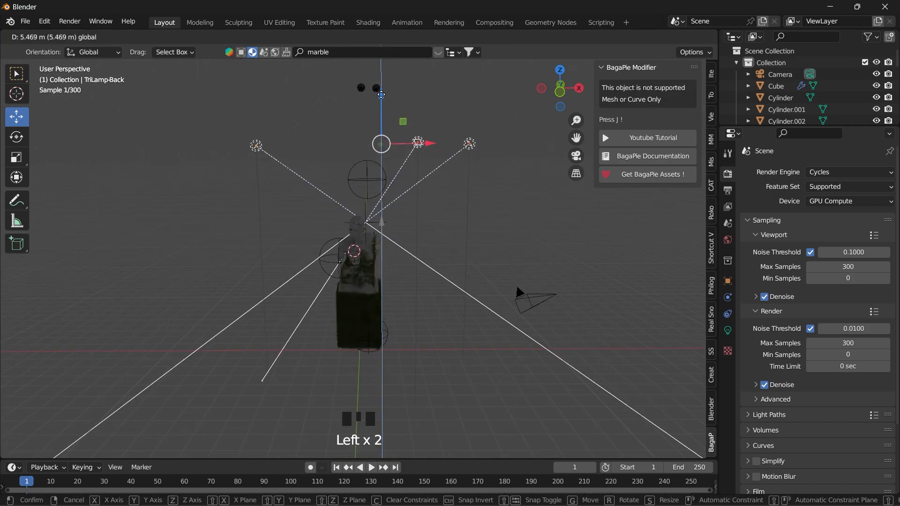